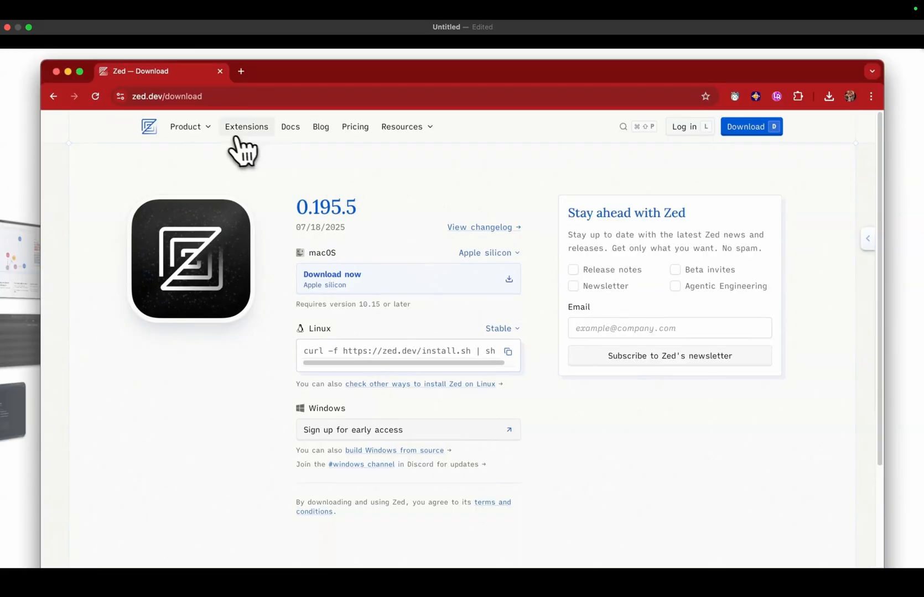
Locate the GitHub MCP Server extension in the catalogue and request its installation into Zed.
click(245, 128)
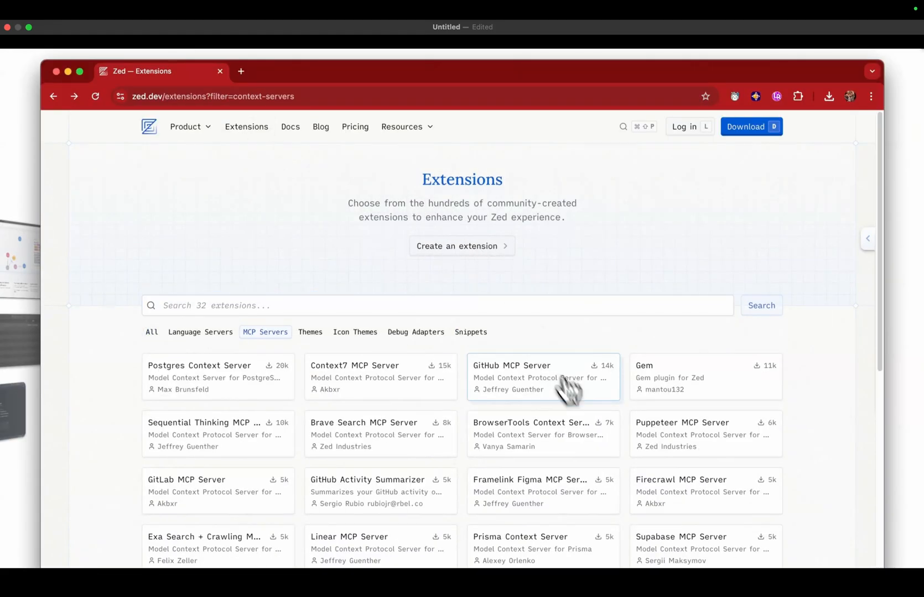
click(542, 378)
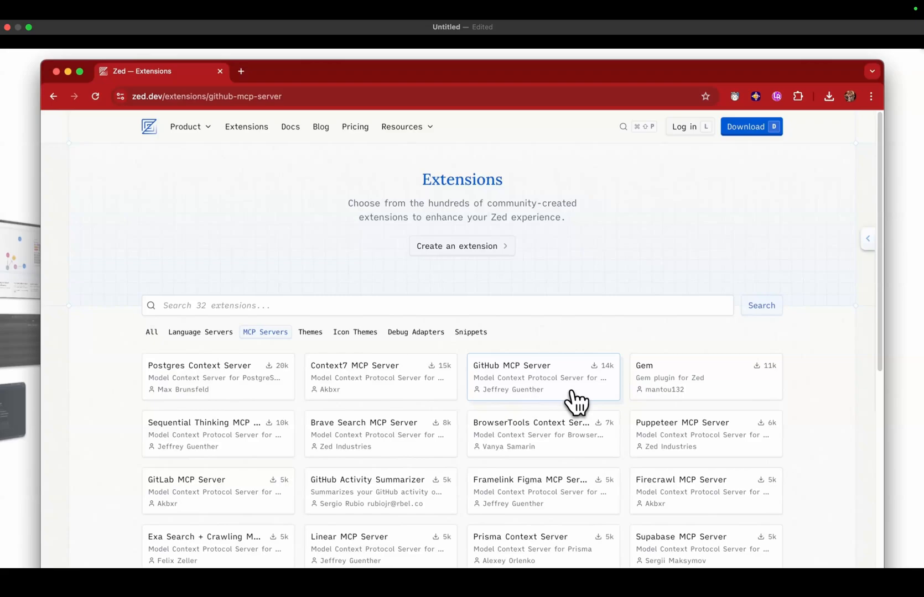
click(543, 377)
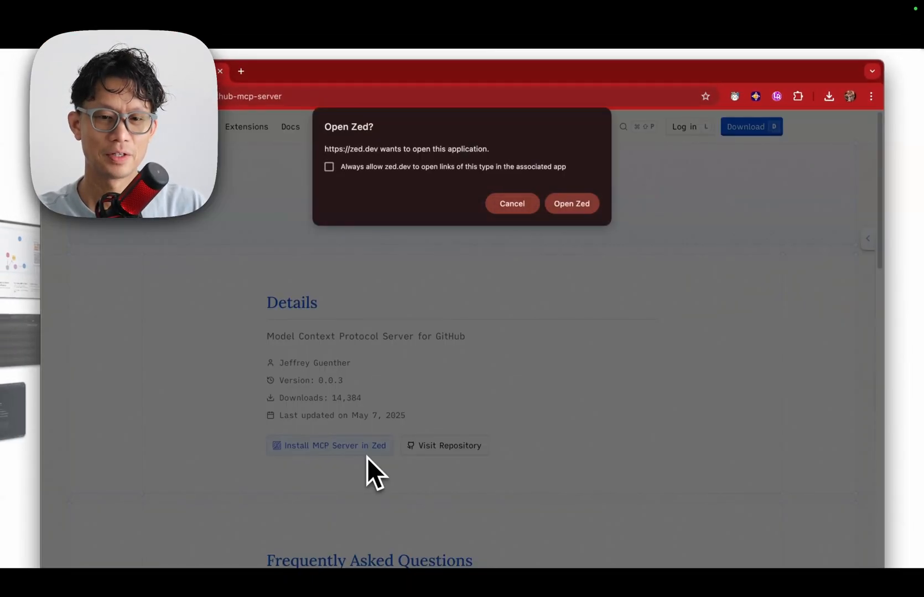
Let the browser hand off to Zed, landing on the Configure mcp-server-github dialog.
click(571, 203)
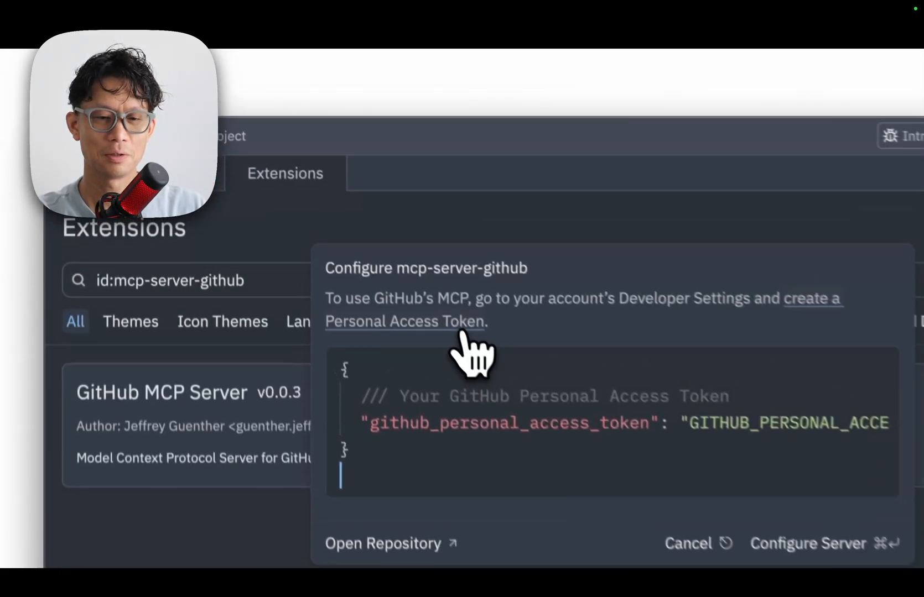
Generate a classic token noted 'zed', 30-day expiry, with public_repo scope.
click(402, 322)
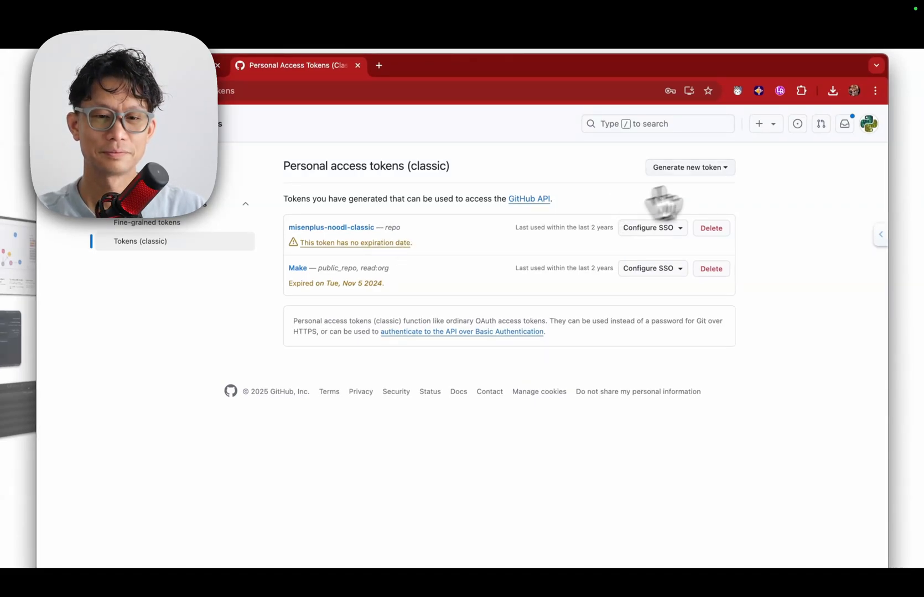
click(690, 167)
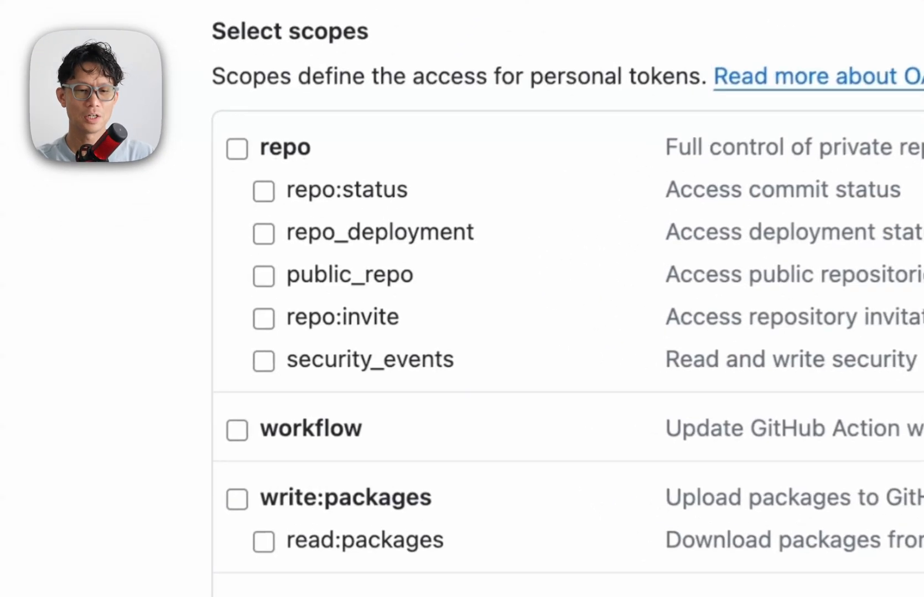
mouse_move(374, 267)
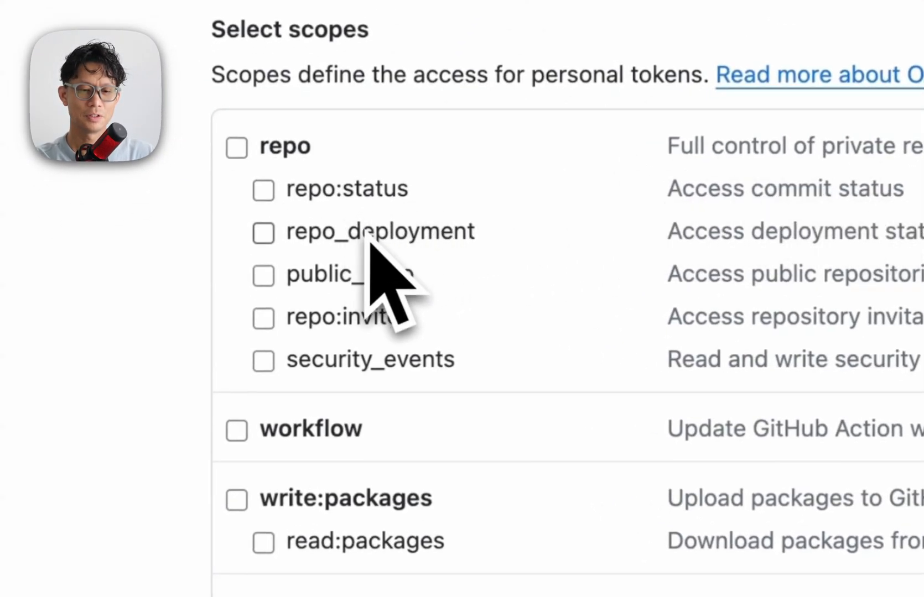
click(262, 275)
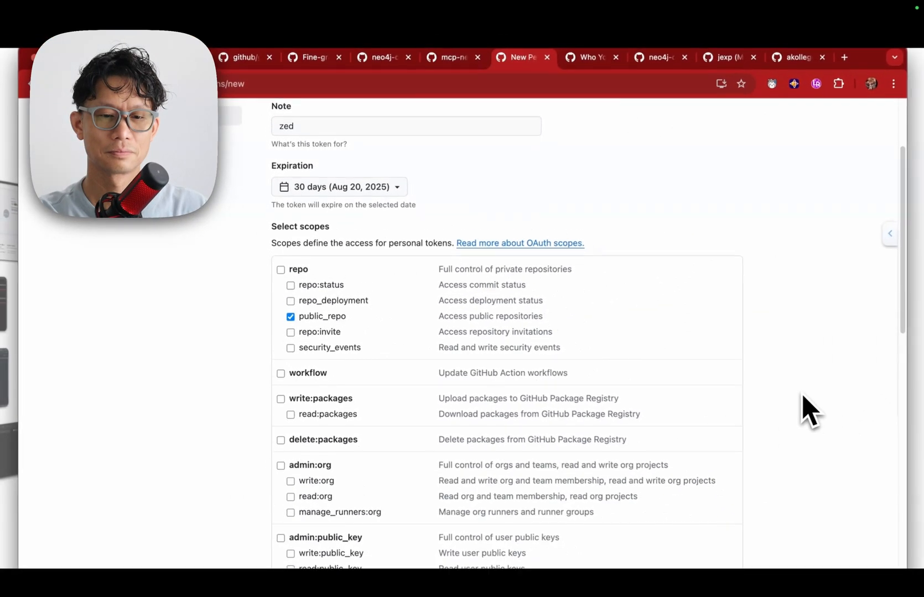
scroll(down, 3)
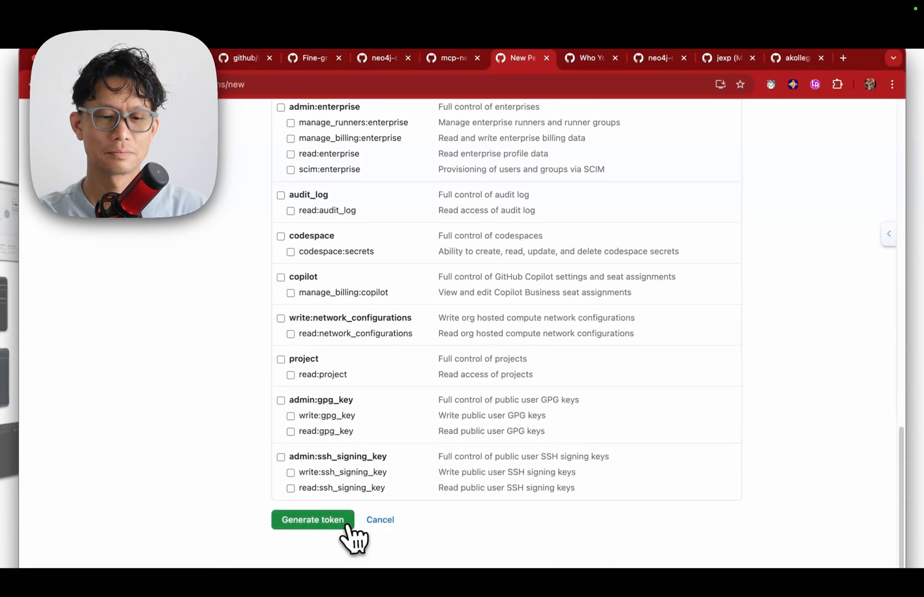
click(312, 520)
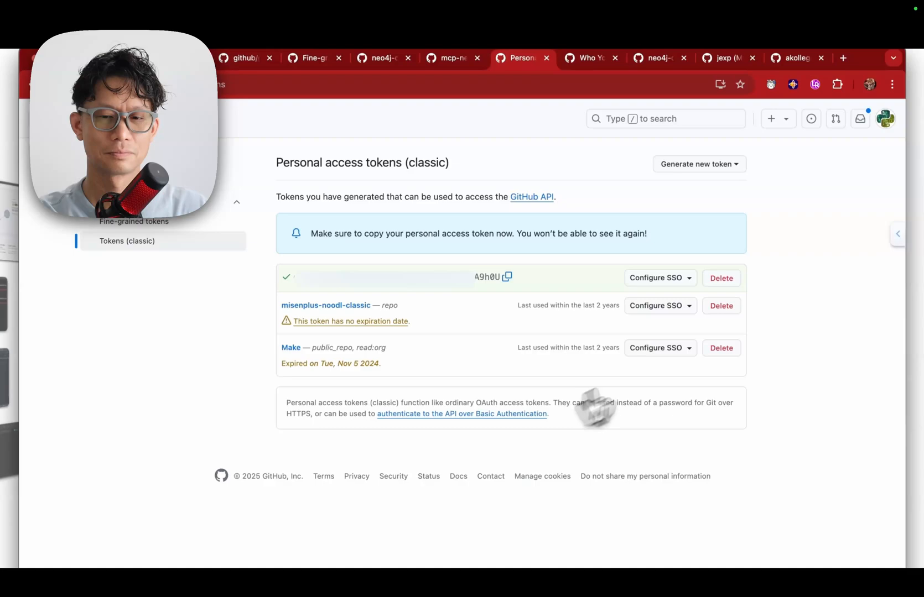
Copy the token into github_personal_access_token and configure the server.
click(506, 278)
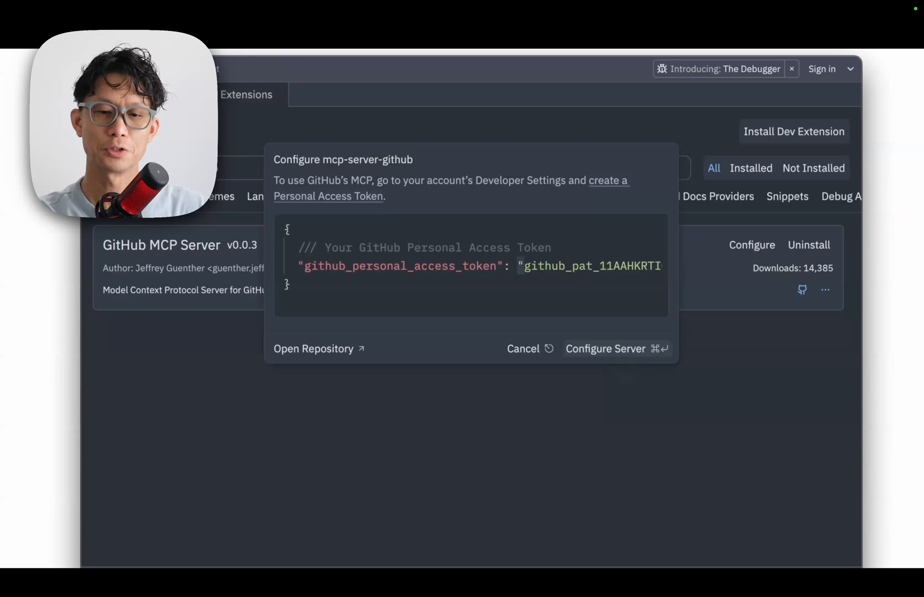
click(605, 349)
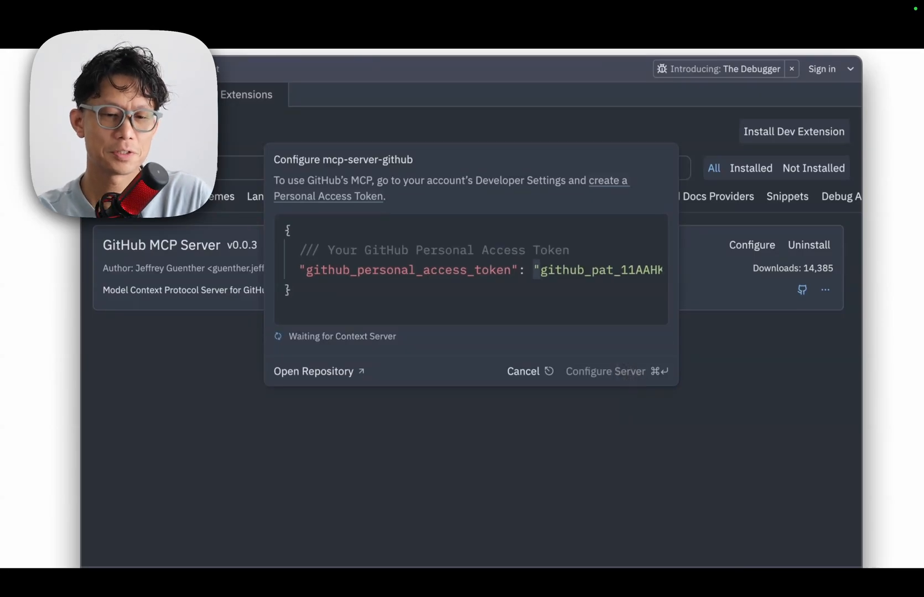
click(605, 371)
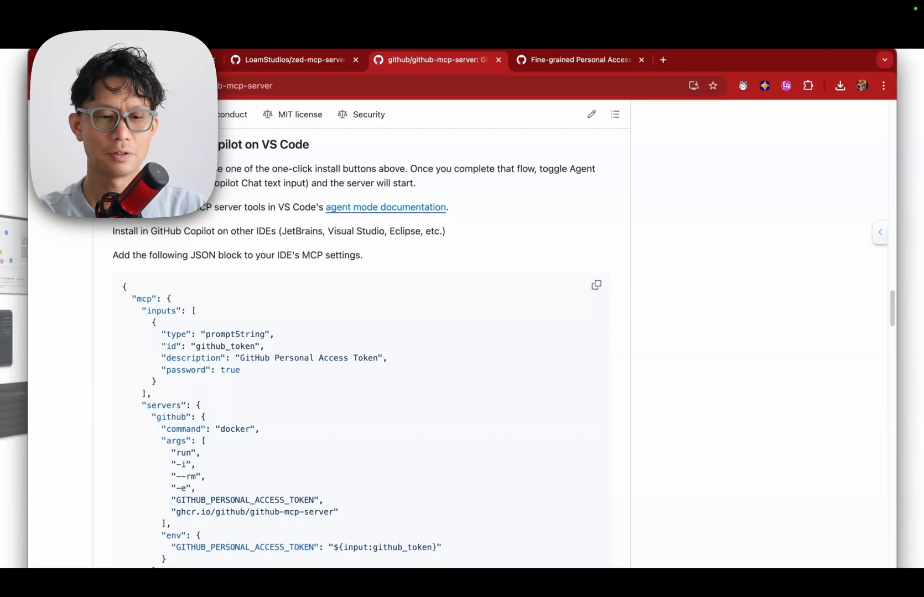
Scroll the github-mcp-server README down to the JSON MCP settings block.
scroll(down, 3)
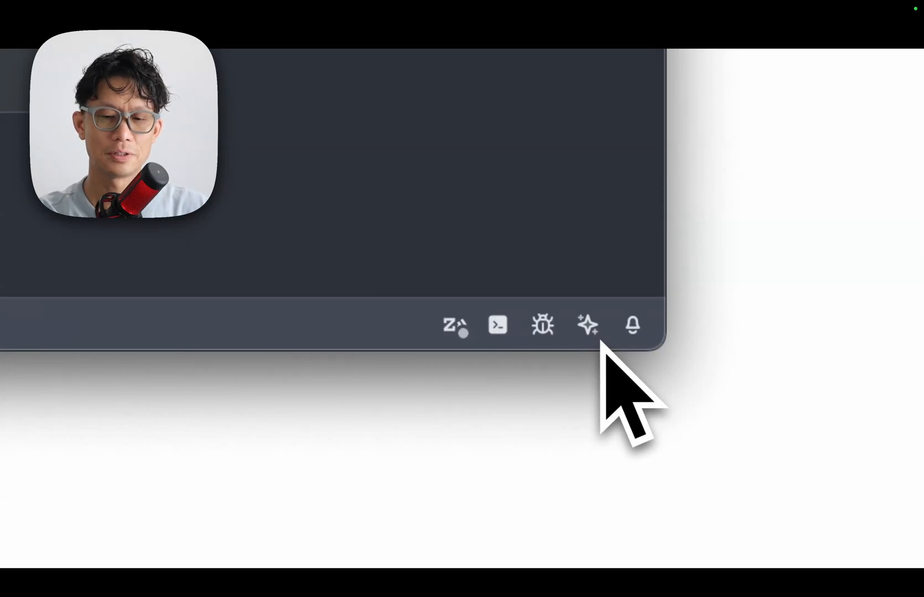
Ask the agent which public repos are available, using the llama3.2 model.
click(585, 327)
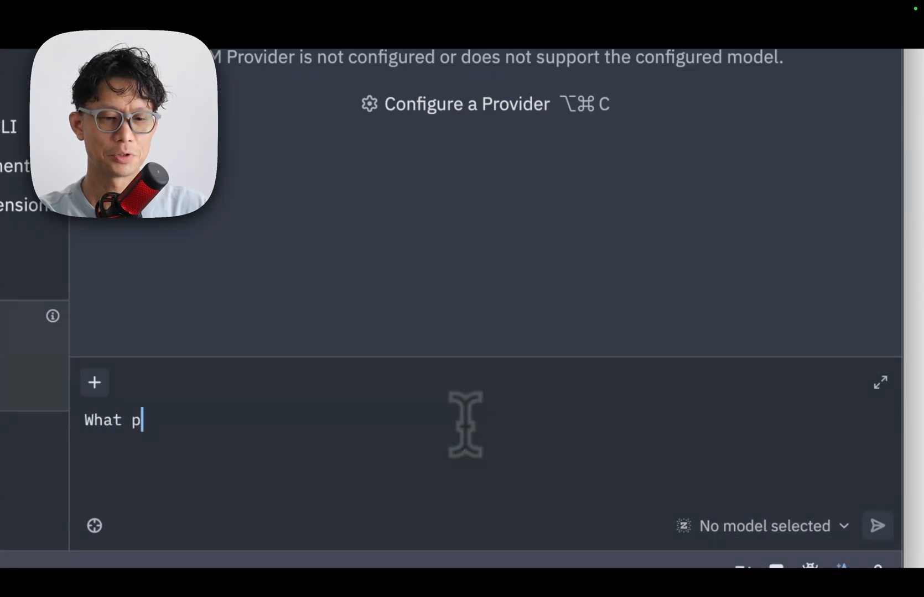
text(ublic repos are available)
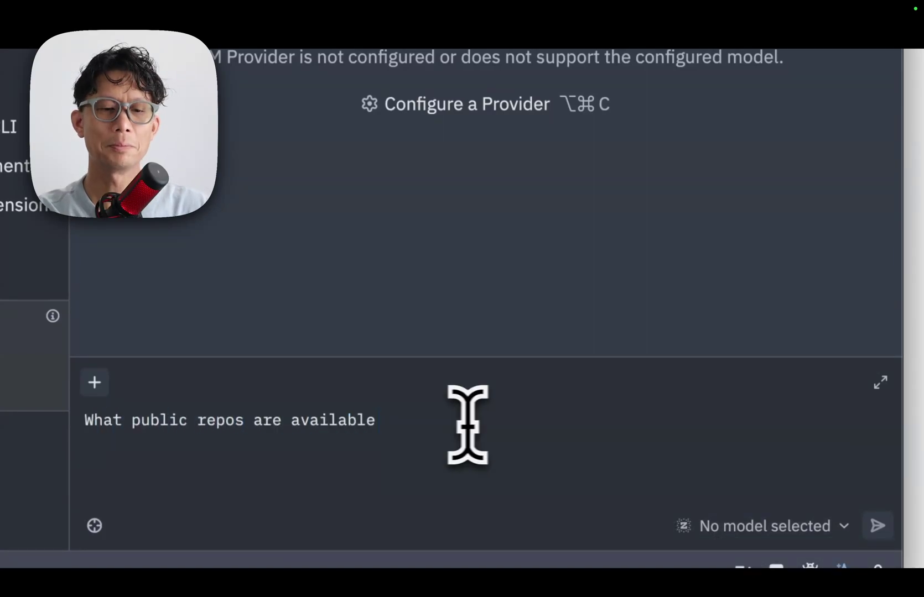
click(764, 527)
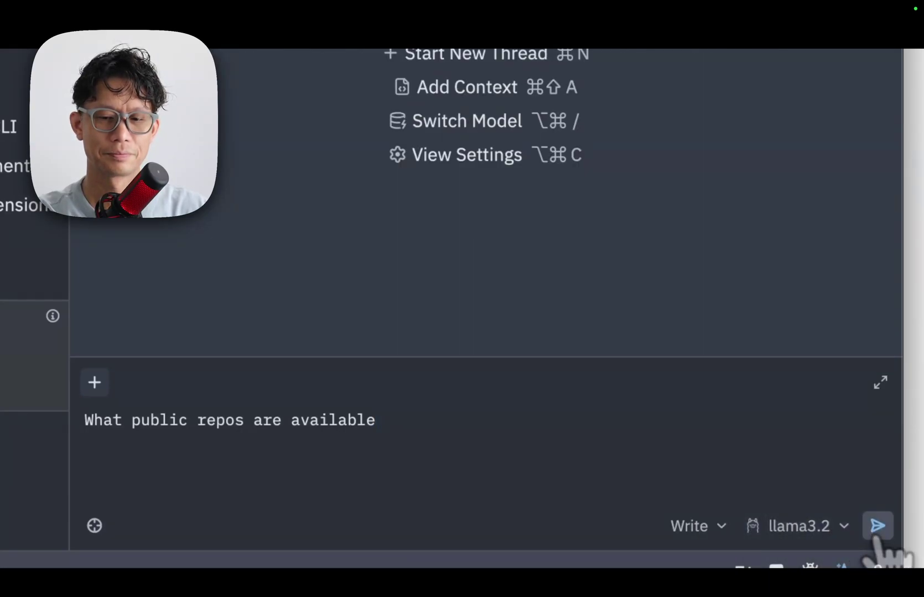
click(878, 526)
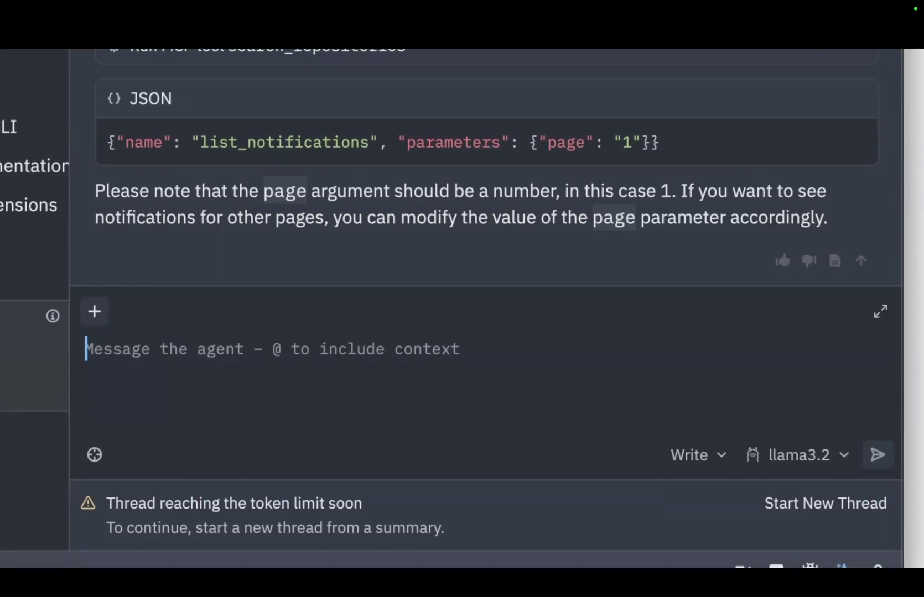
With qwen3 selected, ask how many public repos exist and allow search_repositories.
click(809, 455)
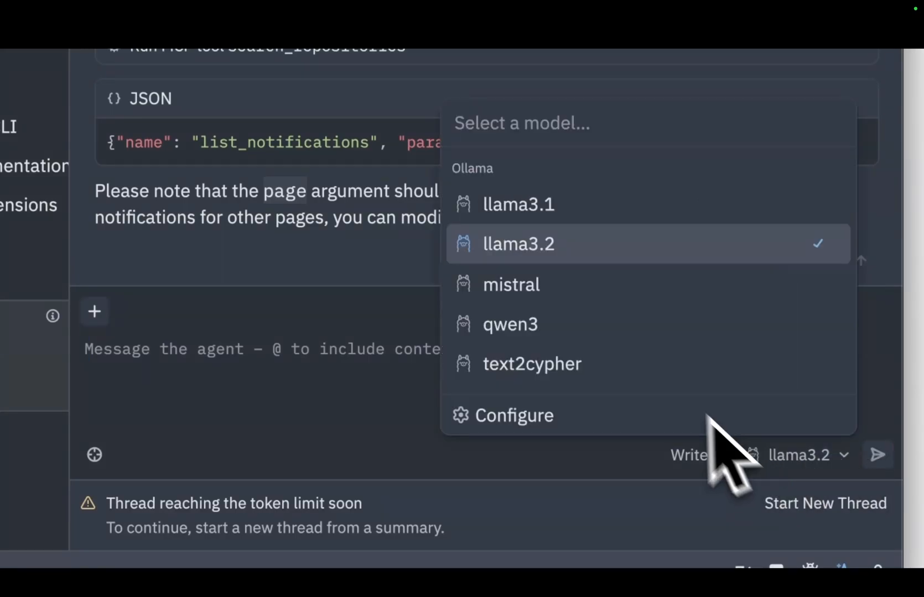
click(510, 324)
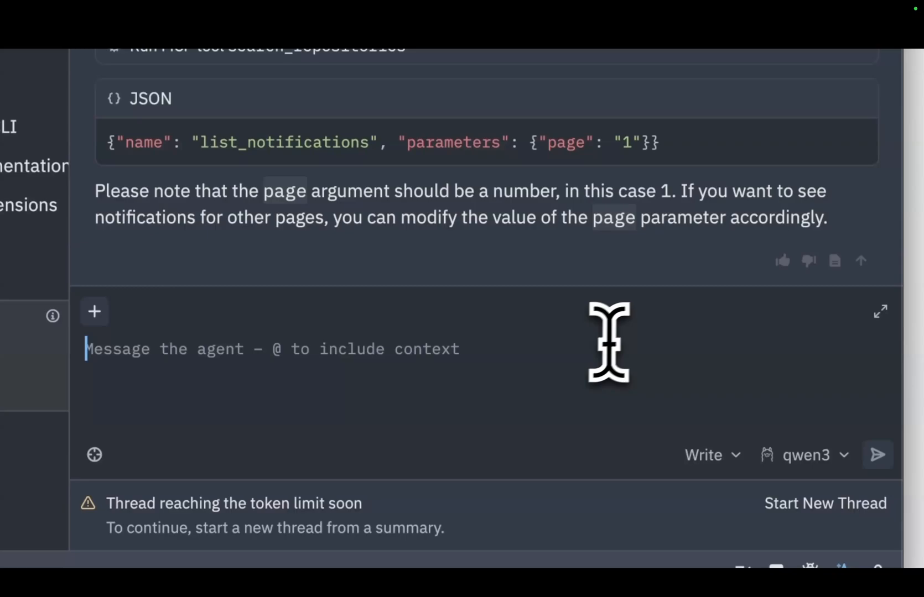
text(How man)
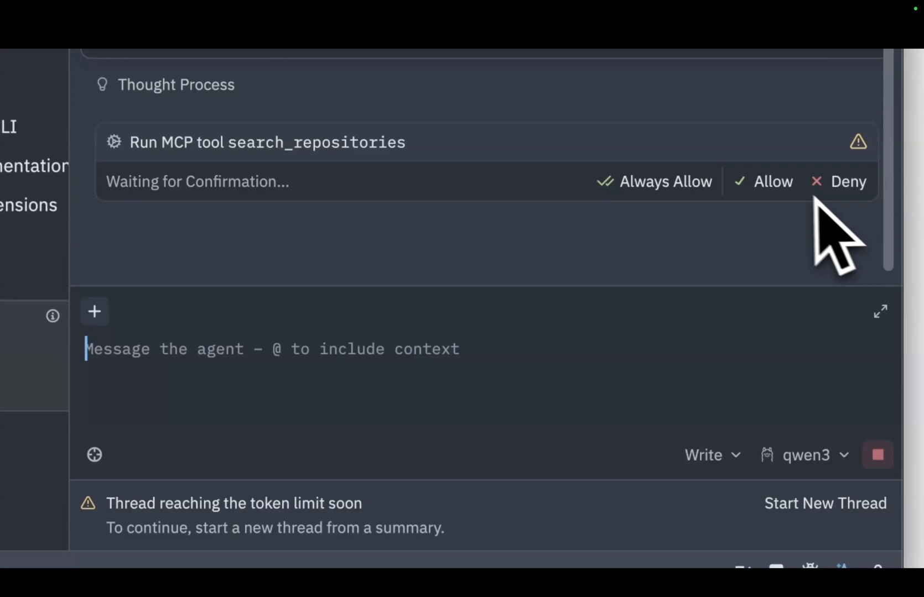
click(772, 181)
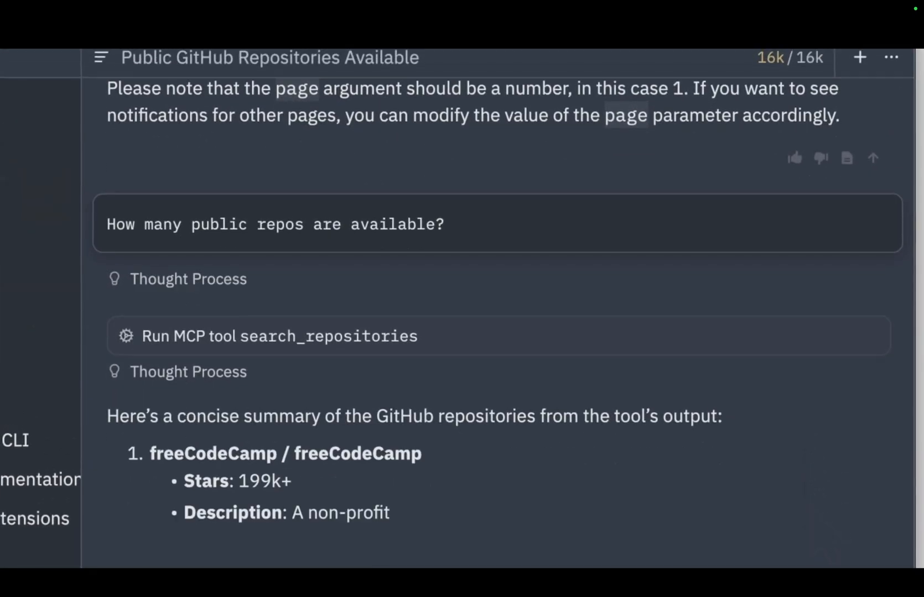
scroll(down, 3)
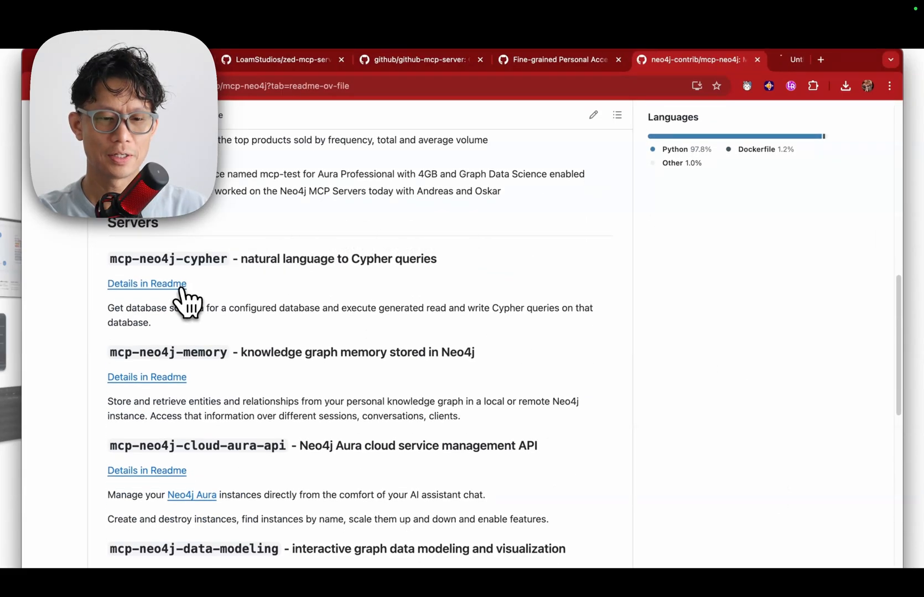
Read through the mcp-neo4j-cypher details in the Neo4j MCP servers readme.
click(146, 284)
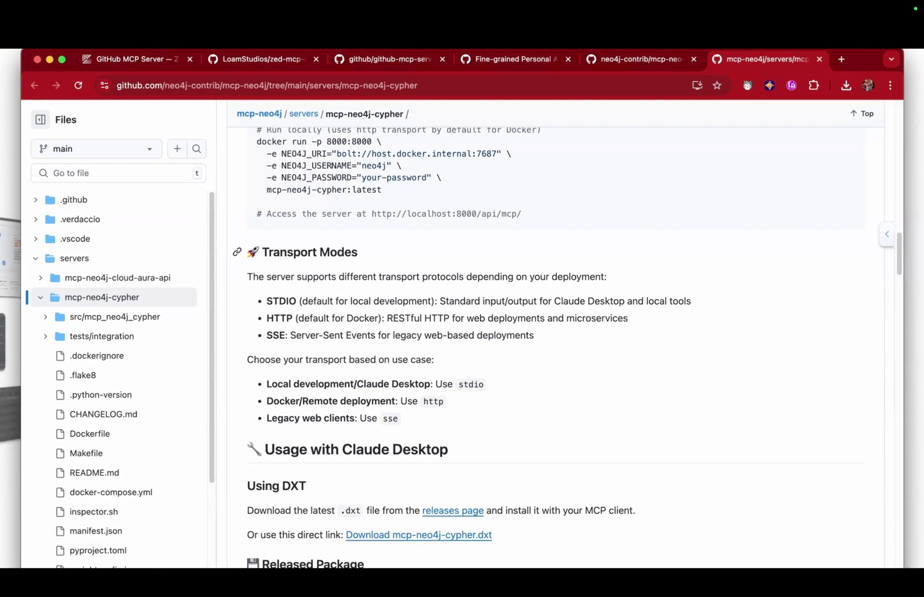
scroll(down, 3)
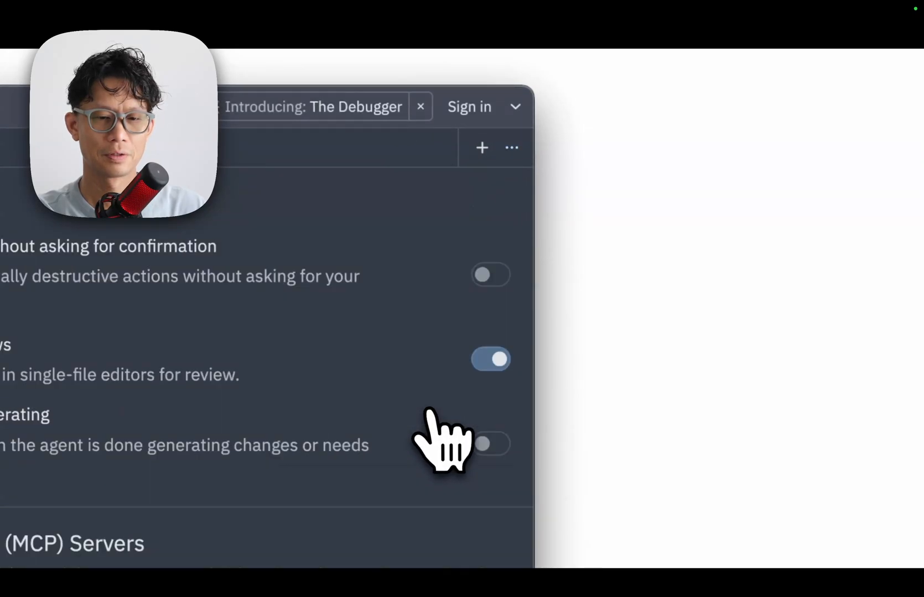
Scroll agent settings to the MCP Servers section showing GitHub with 73 tools.
scroll(down, 3)
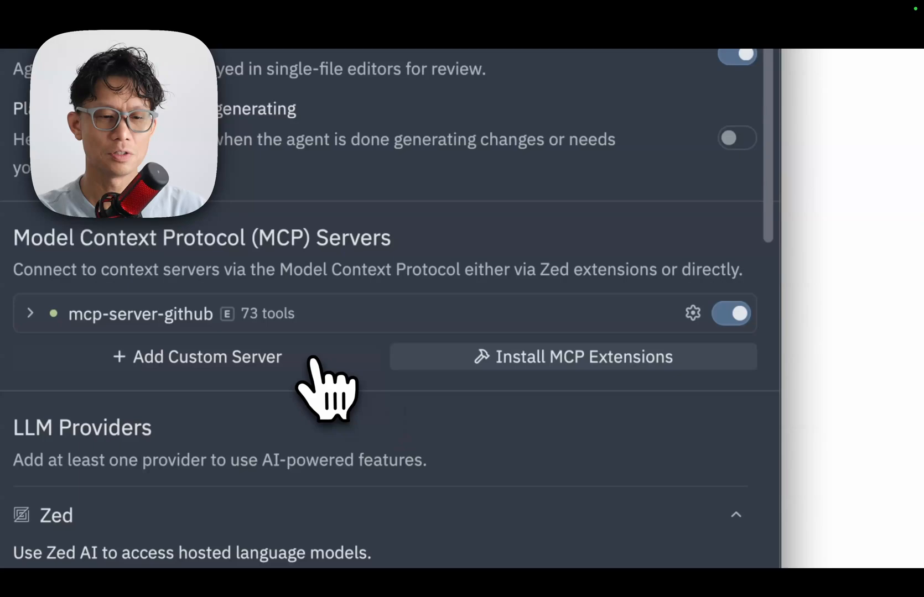
Add a custom neo4j-aura context server with the local Neo4j URI, credentials and database.
click(206, 357)
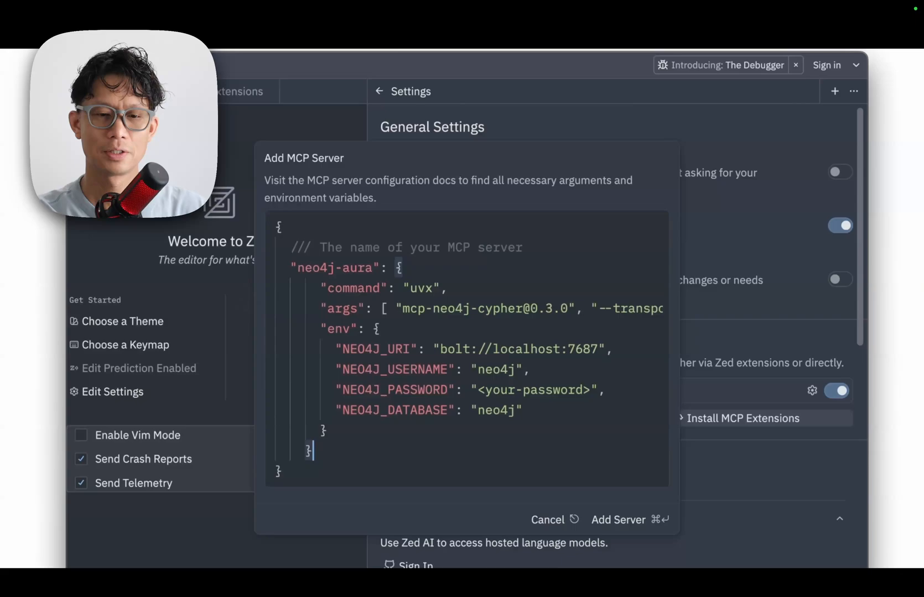
mouse_move(488, 395)
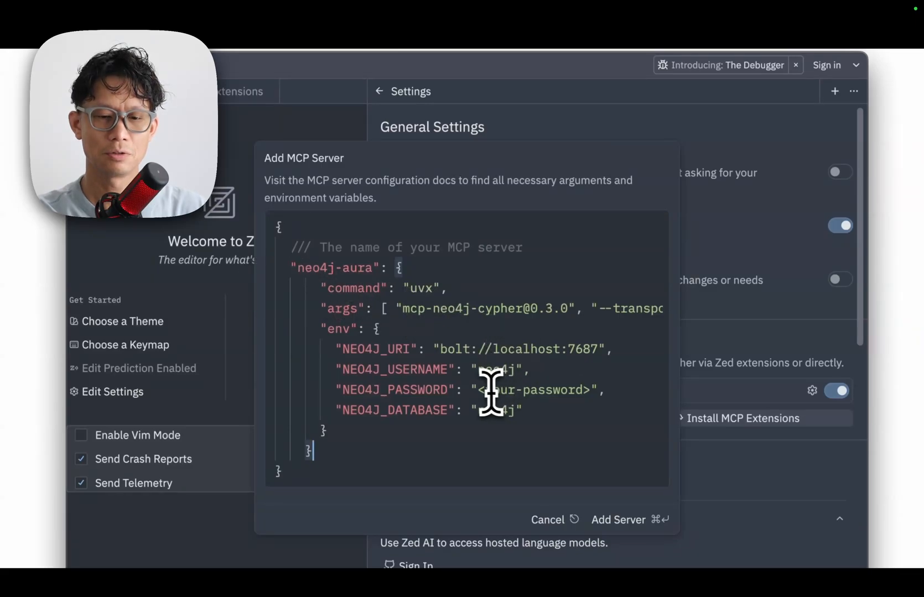
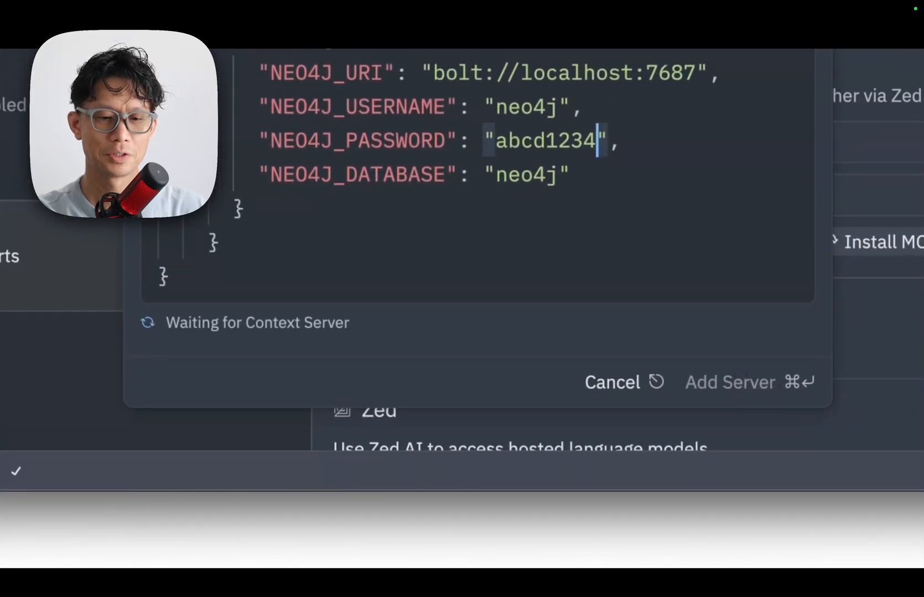
click(729, 383)
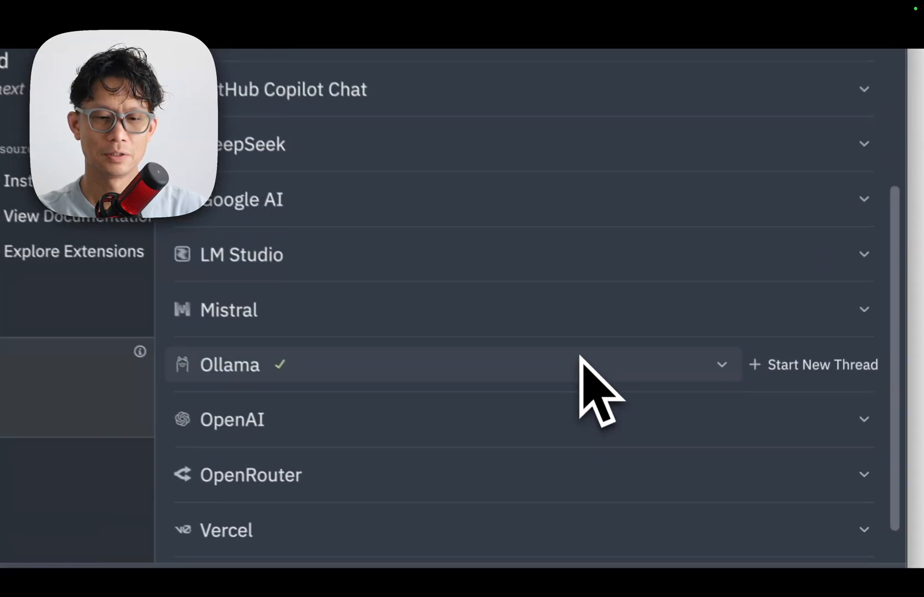
Expand the OpenAI provider and paste in the API key so it shows as configured.
scroll(down, 3)
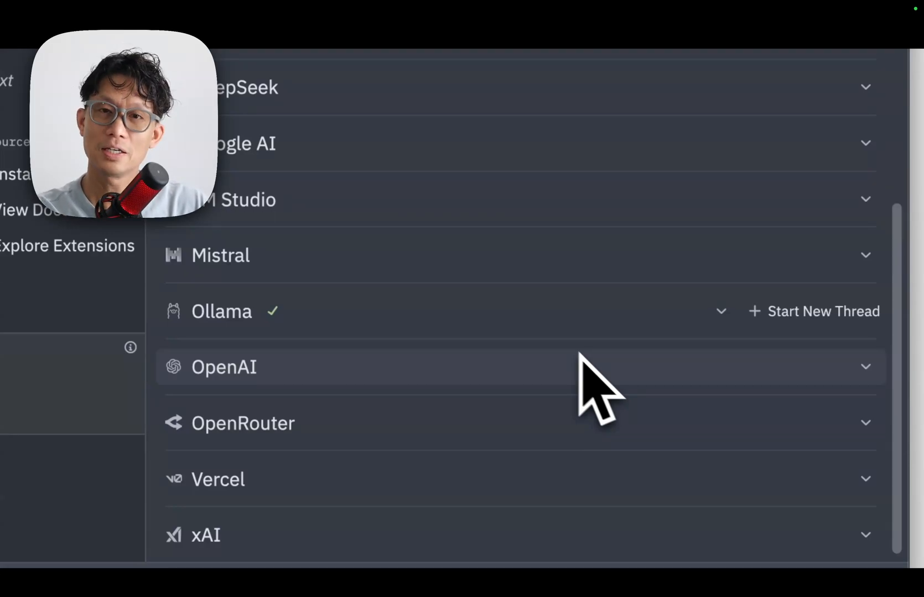
mouse_move(684, 413)
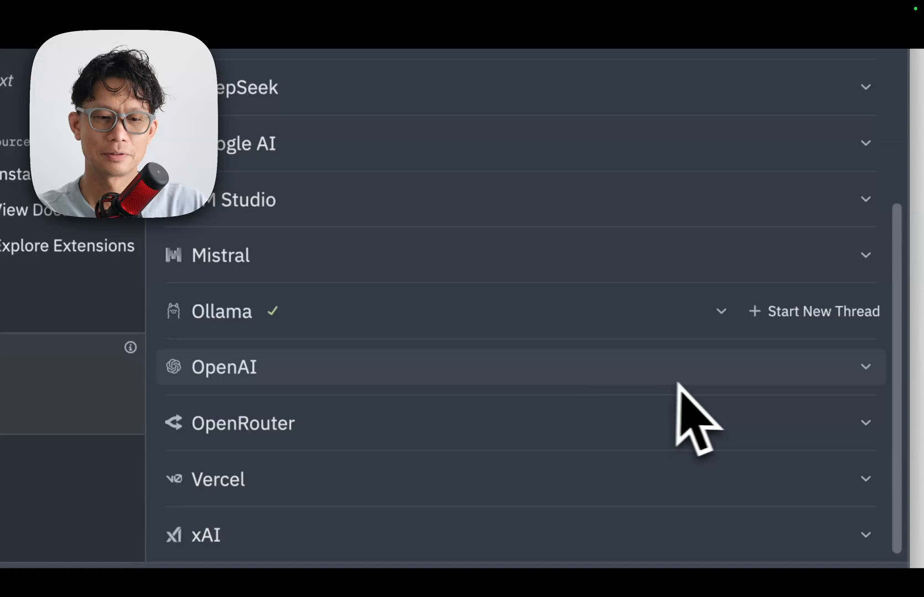
click(223, 367)
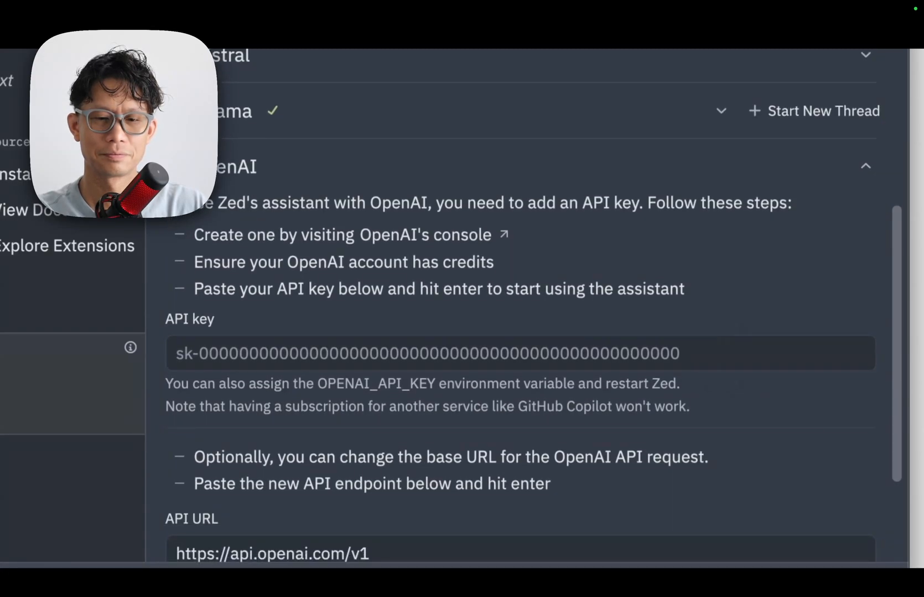
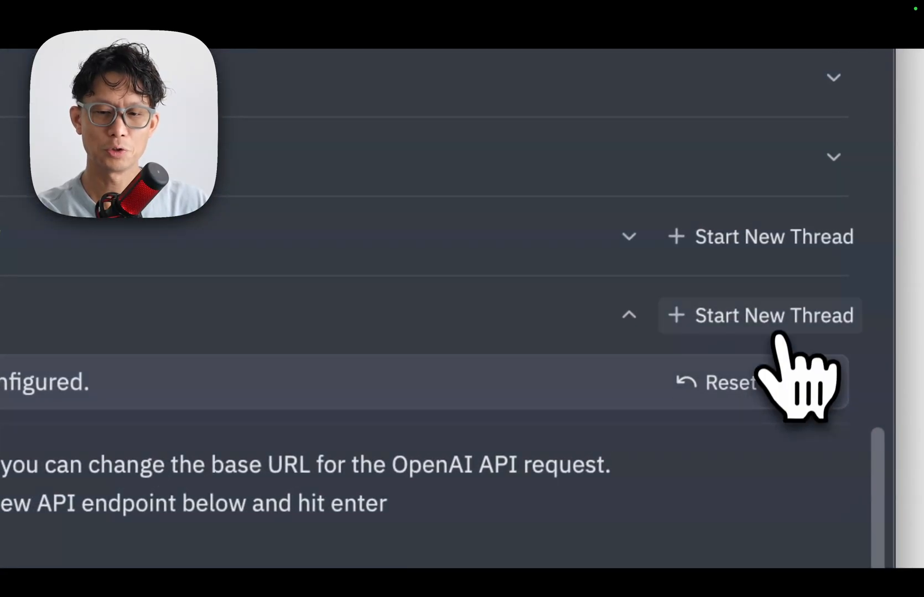
Start a new thread asking the agent to put my top 3 starred public repos into Neo4j.
click(760, 315)
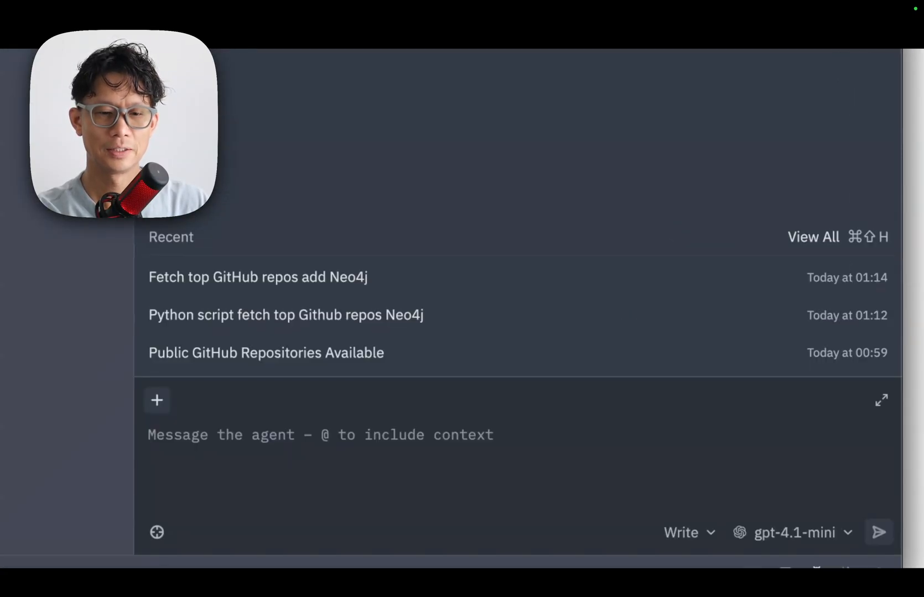
text(find my top 3 public repositories by stars and add that in)
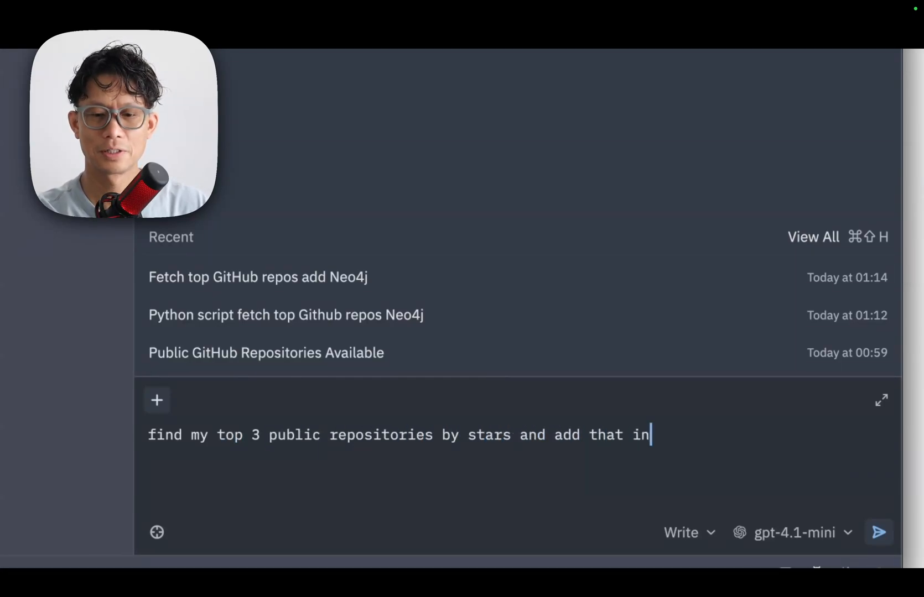
click(878, 533)
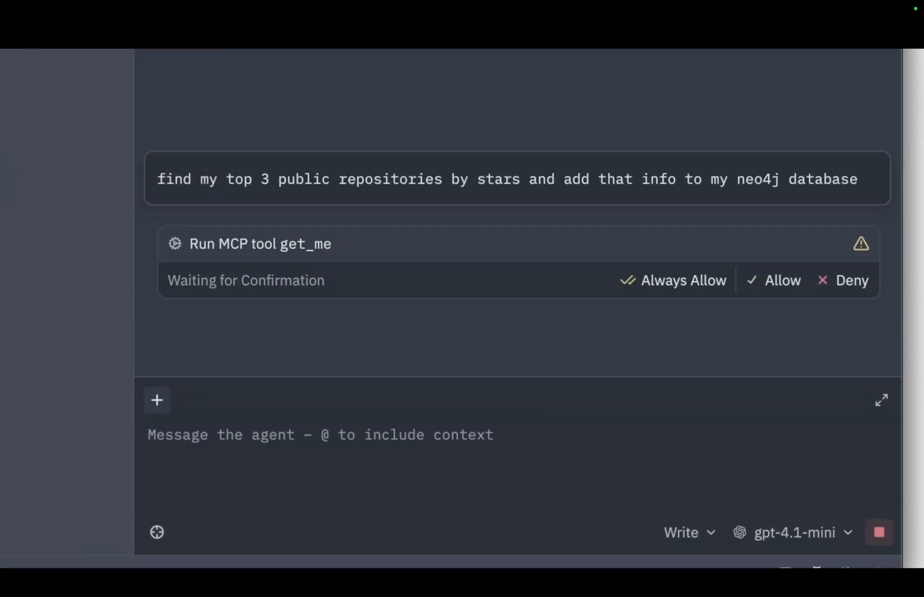
Allow the agent to run get_me, search_repositories and write_neo4j_cypher.
click(779, 281)
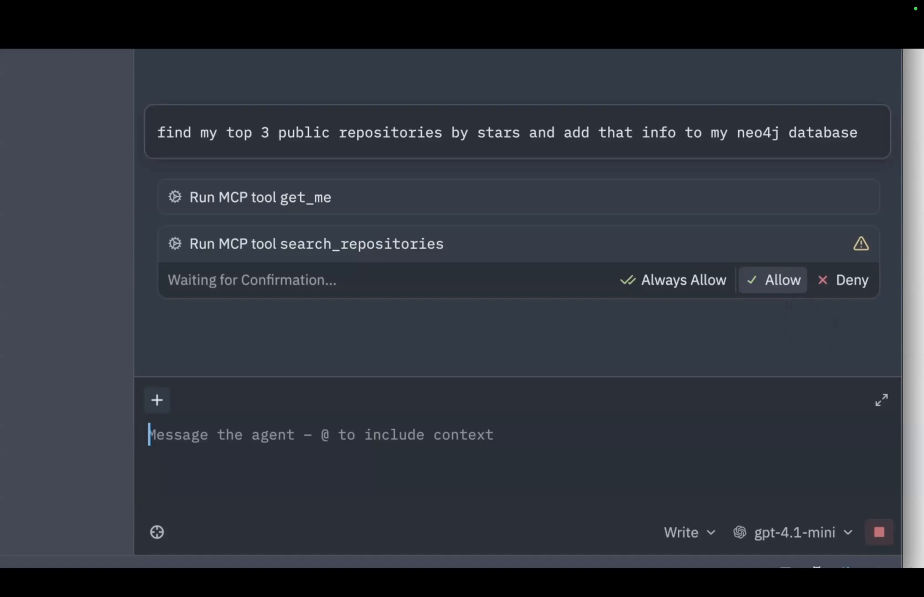
click(772, 280)
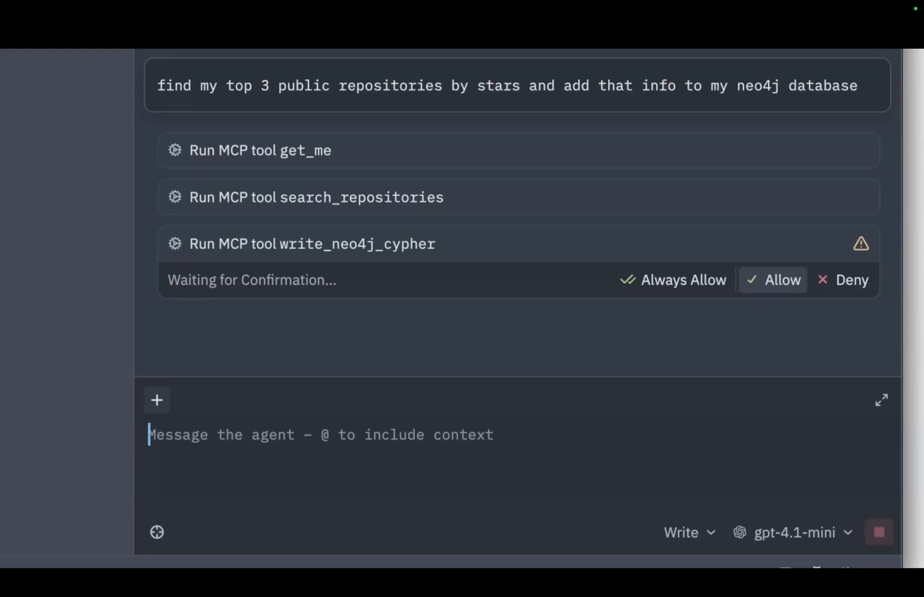
click(772, 280)
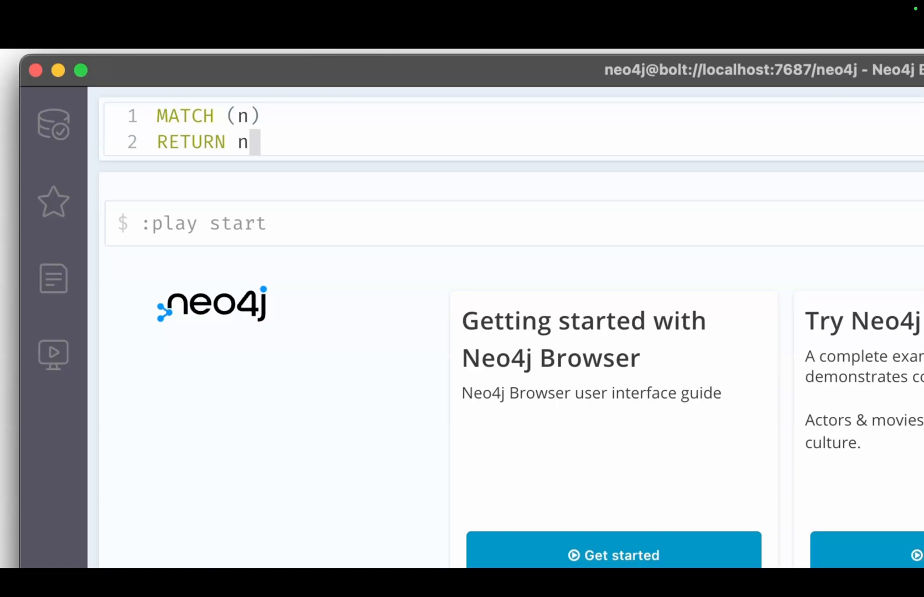
Run MATCH (n) RETURN n to show the User node owning three Repository nodes.
key(Enter)
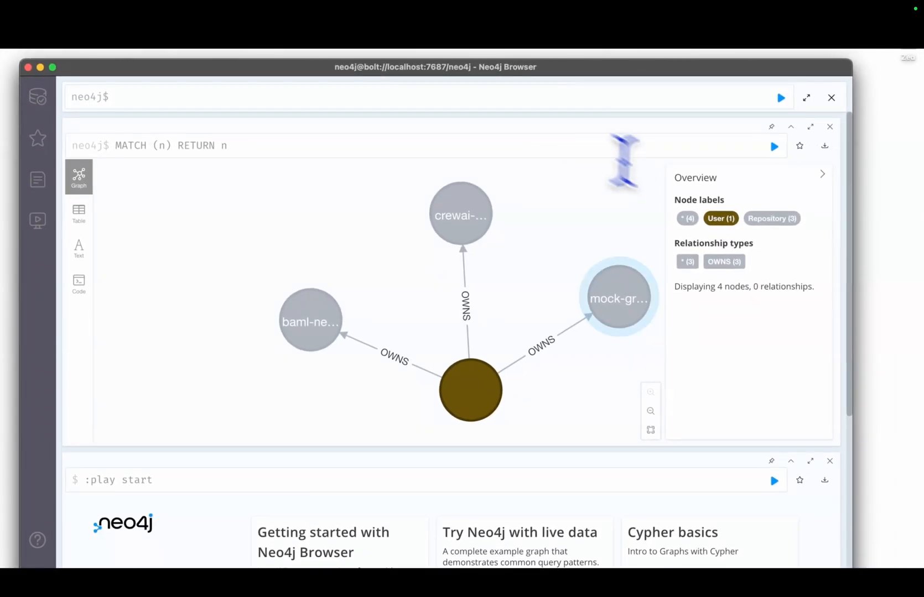
click(469, 390)
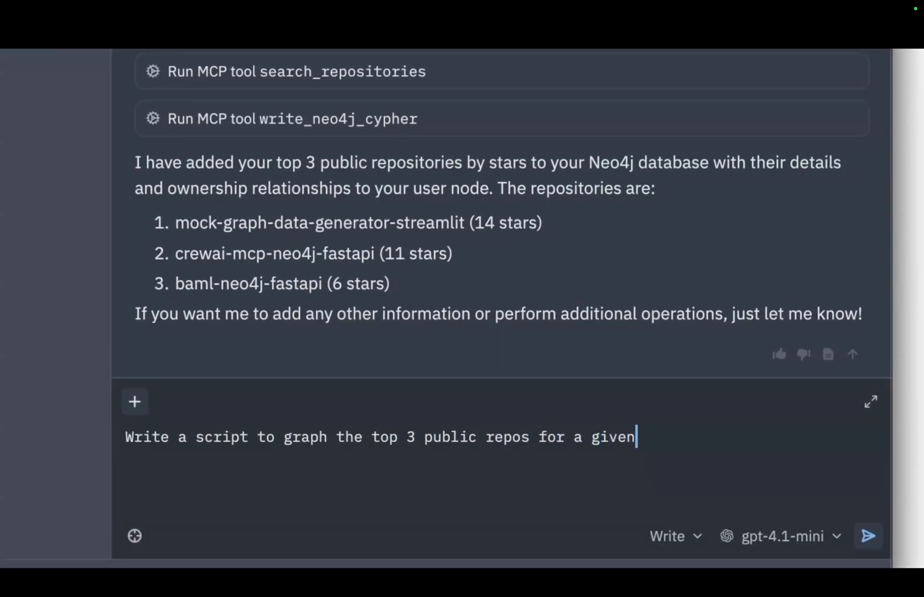
Ask the agent for a Python script storing a GitHub user's top 3 repos in Neo4j, created in the current folder.
text(github name and add that to a neo4j database. Draw any credentials from a .env fil)
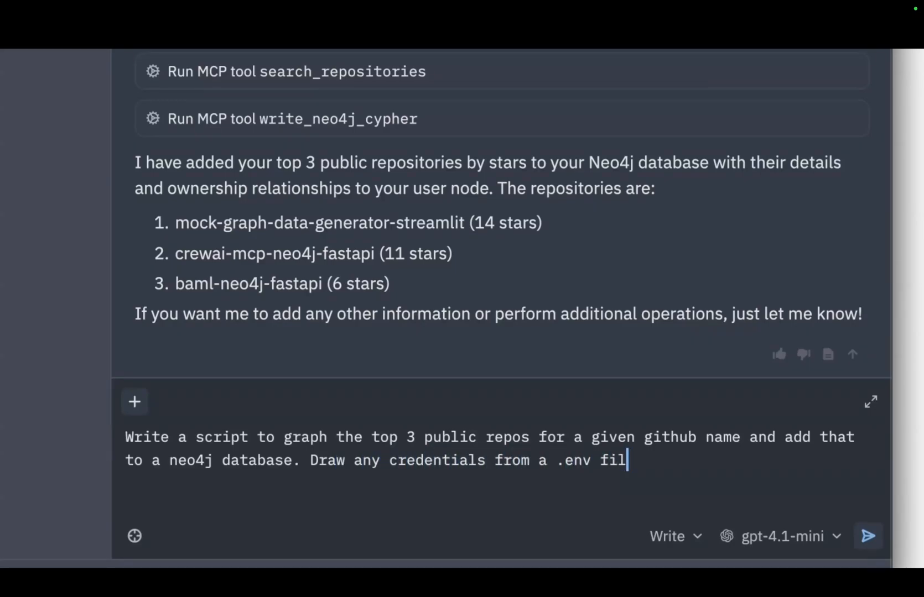
click(869, 538)
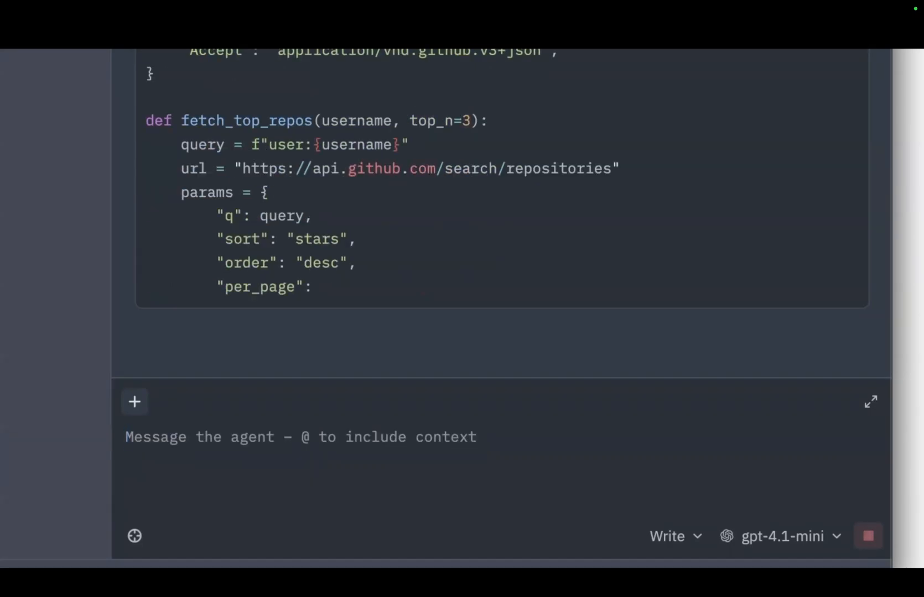
scroll(down, 3)
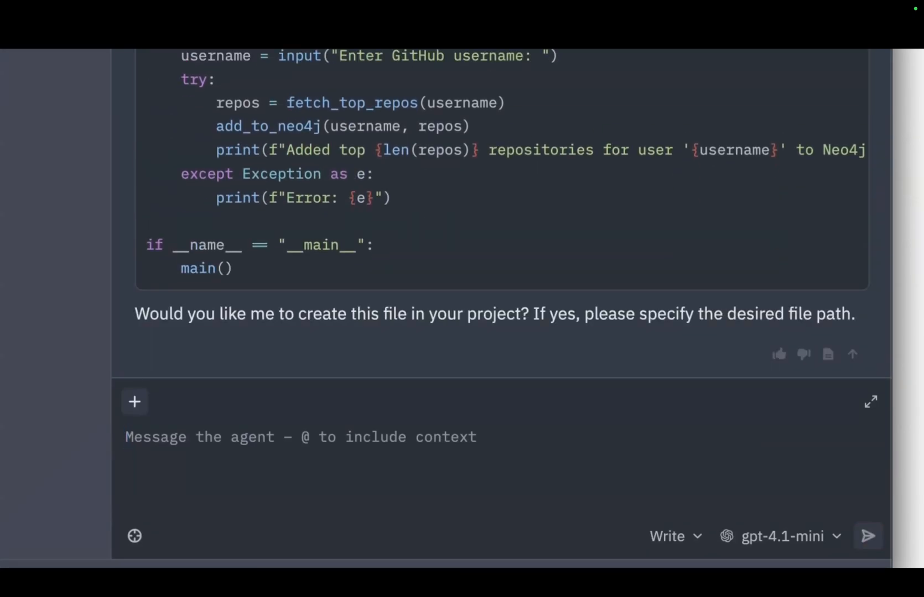
text(Yes, in the current folder)
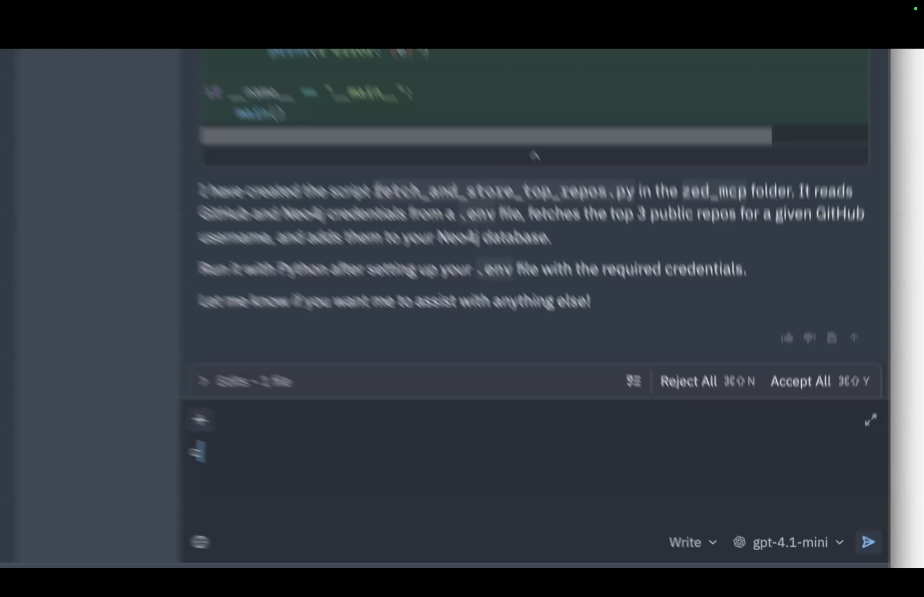
Ask the agent to also create an env.sample file.
text(create an env.sample with all the vars neede)
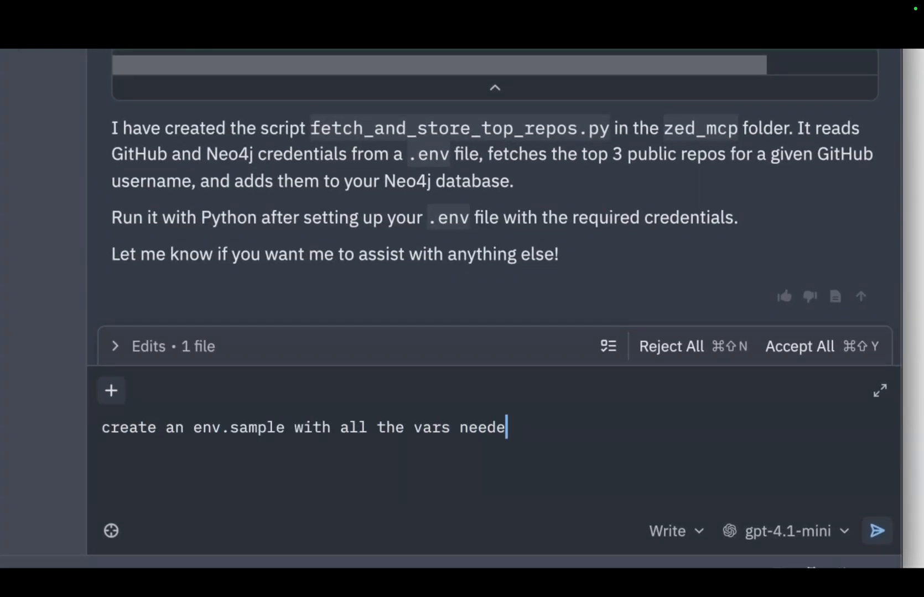
key(Enter)
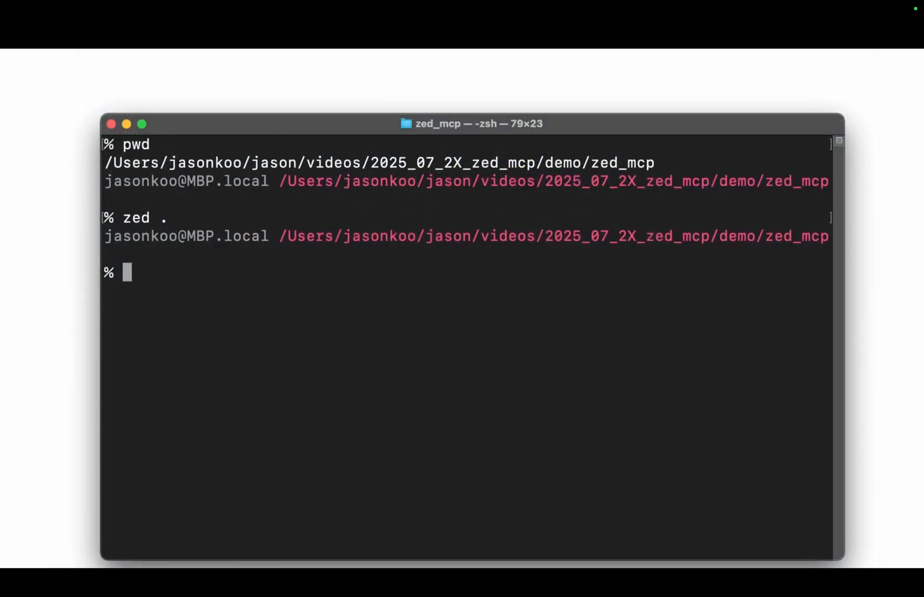
Initialise the uv project and add requests, neo4j and python-dotenv.
text(uv init)
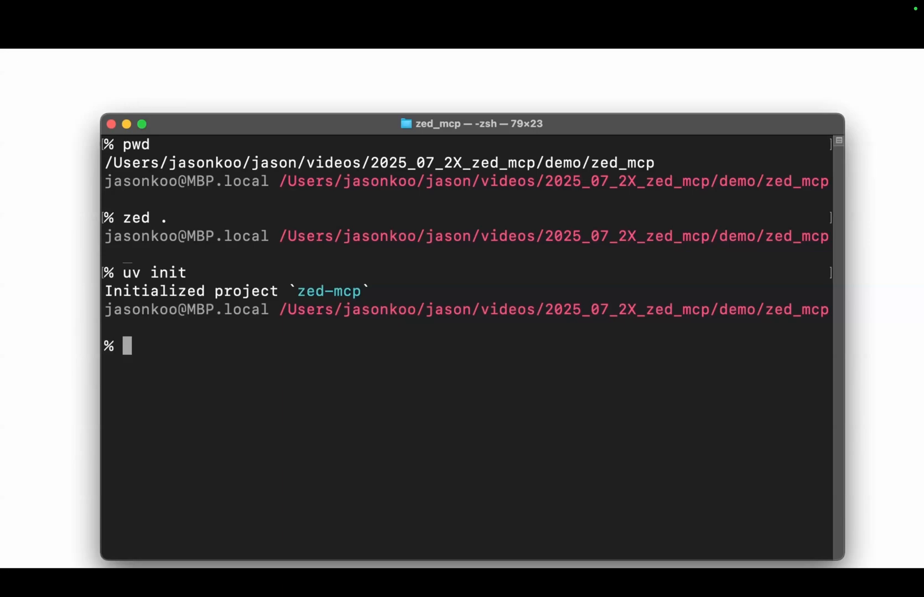
text(uv add requests neo4j python-dotenv)
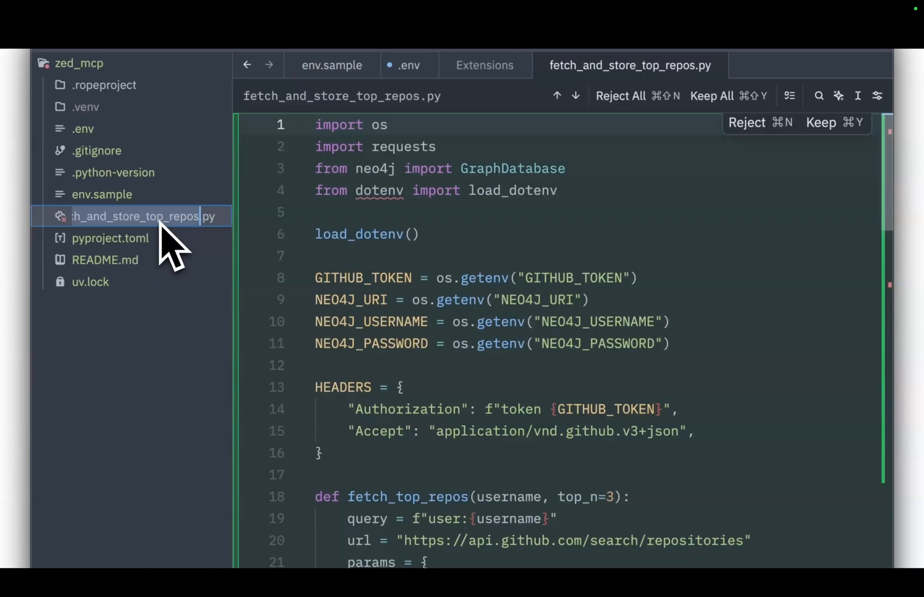
Rename the script to main.py and run it with uv for GitHub user jexp.
text(main.py)
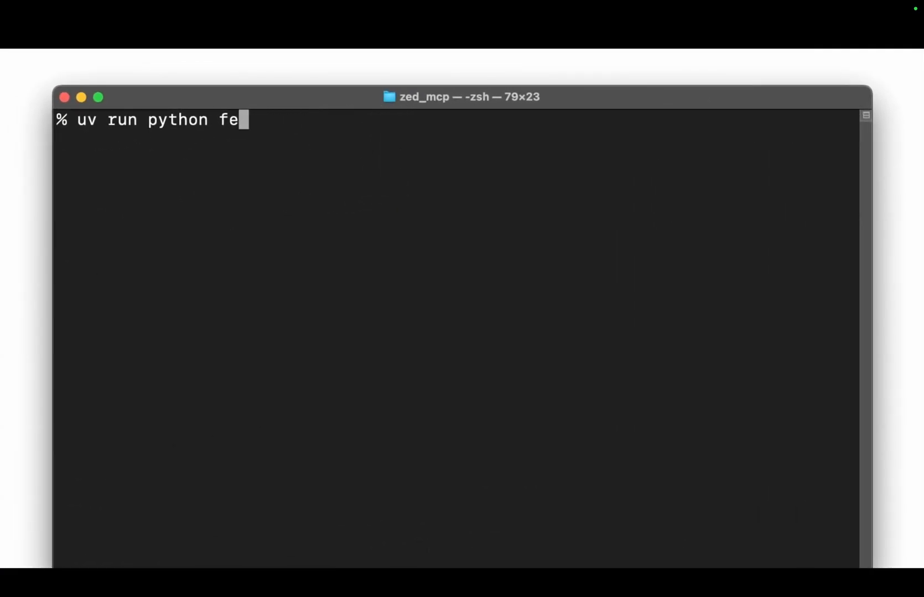
key(Enter)
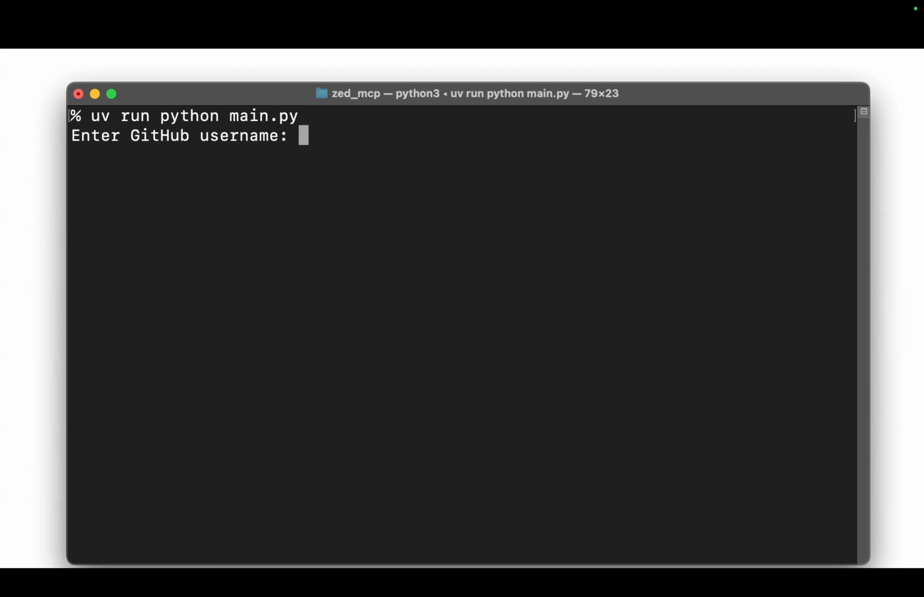
text(jexp)
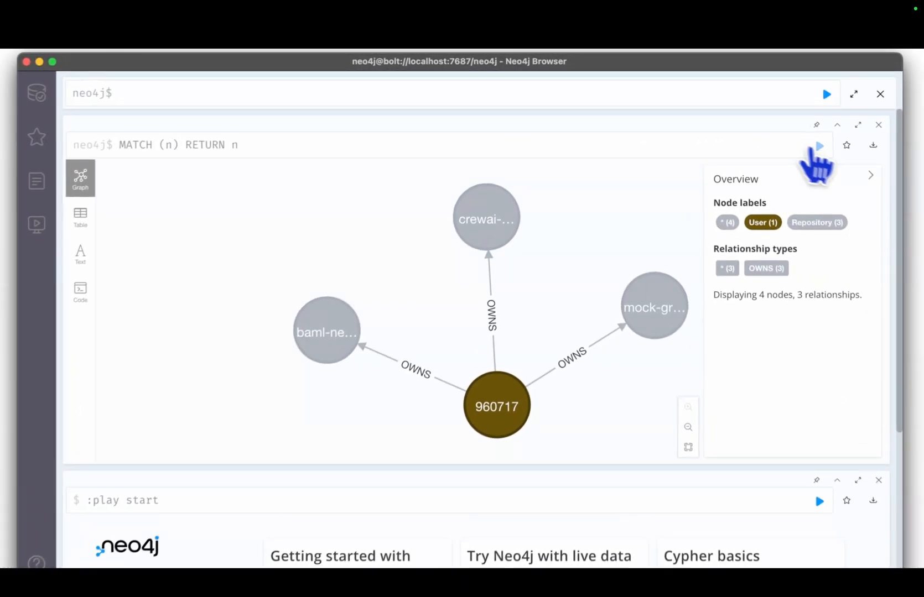
Rerun the query, caption User nodes by login, and view neo4j-3d-force-graph's properties (305 stars).
click(821, 146)
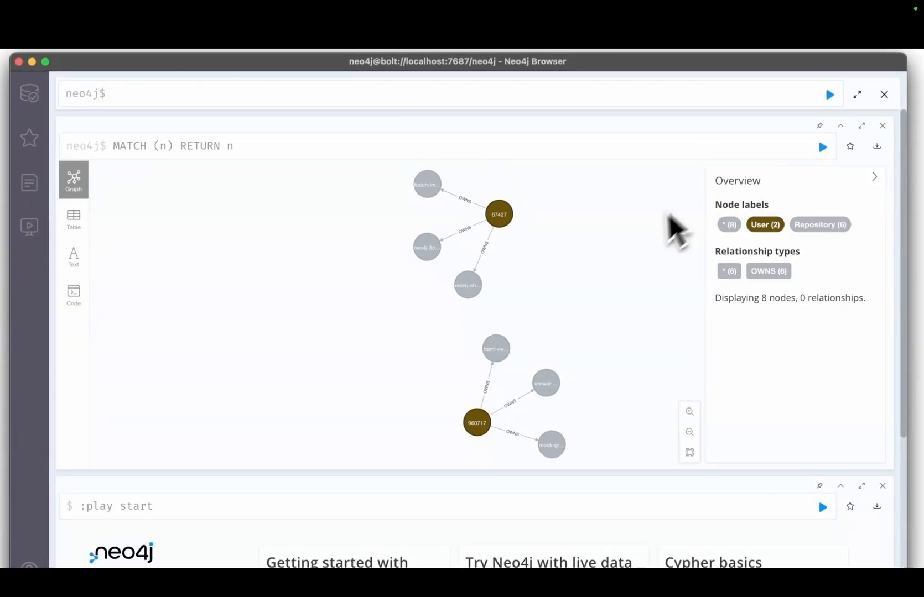
click(764, 225)
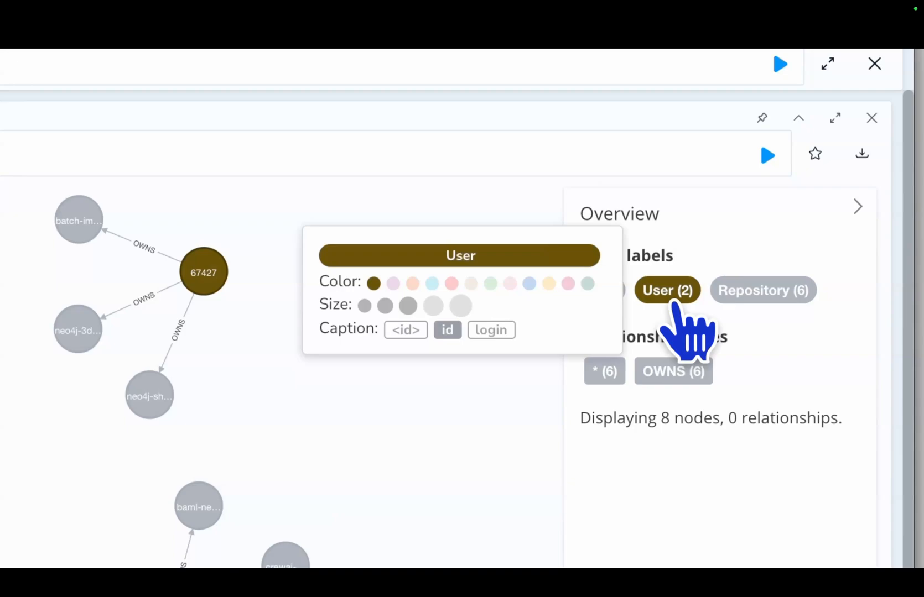
click(490, 330)
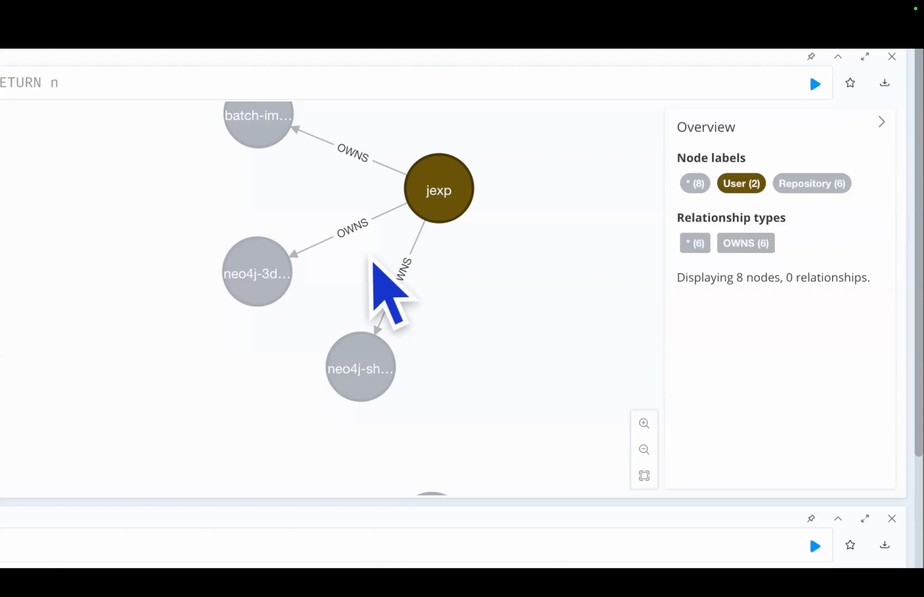
click(257, 274)
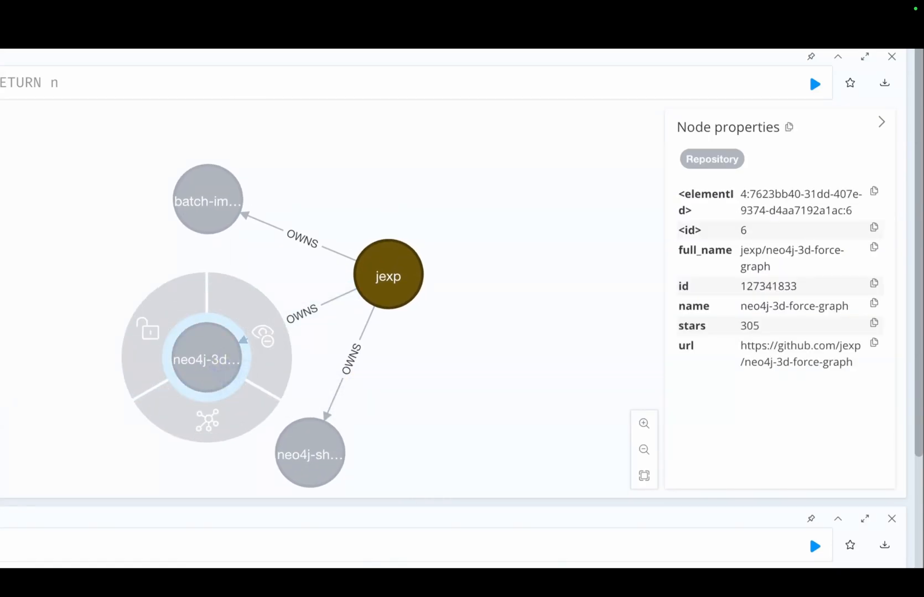